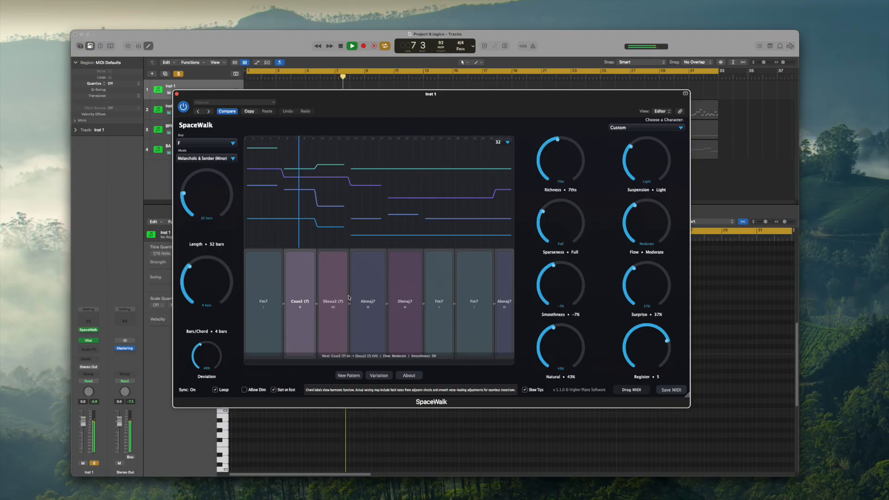
Step: Replace the third chord Ebsus2 (7) with Eb9 via its context menu
right_click(334, 278)
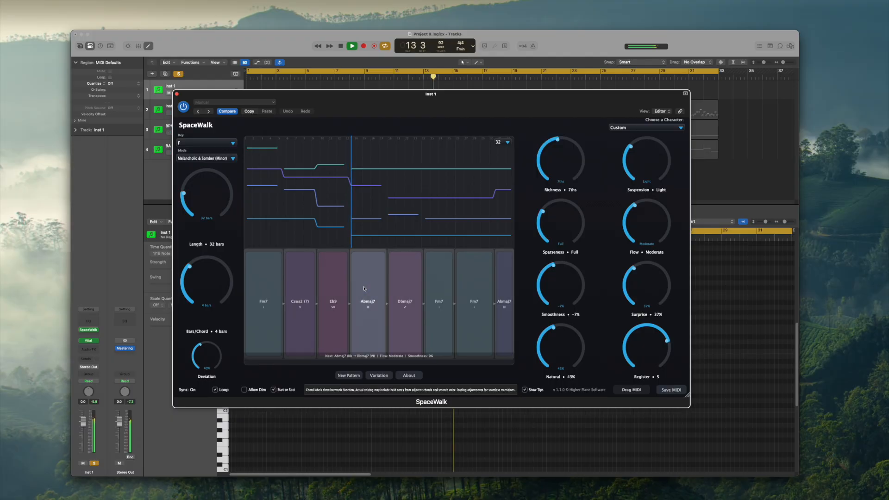
Step: Lock Abmaj7 and generate a new pattern: Fm7, Eb7, Dbmaj7, Dbsus4, Dbsus2, Fsus4, Cm
left_click(367, 300)
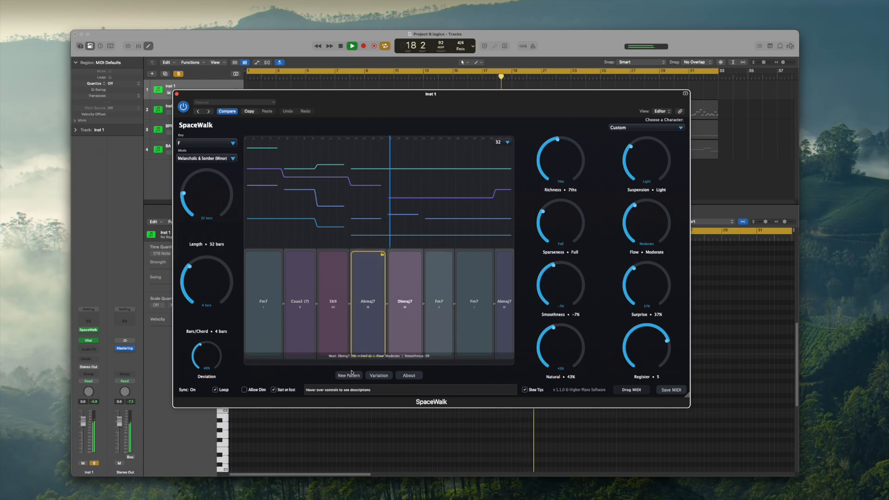
left_click(348, 375)
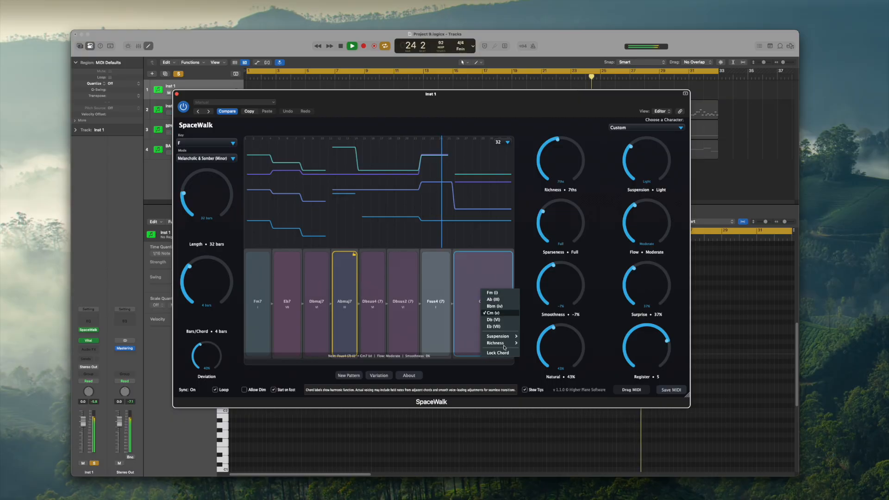
Step: Make the final chord Cm7(b9) with a richer voicing and change the sixth chord
left_click(495, 342)
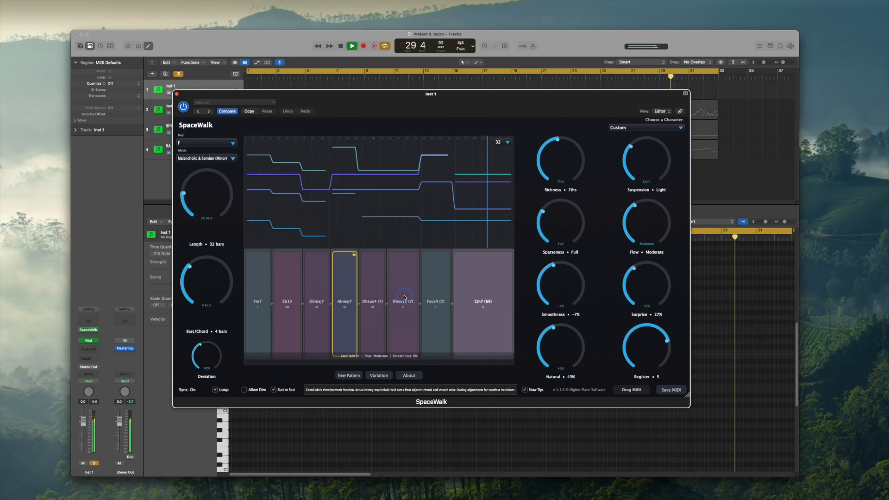
left_click(404, 294)
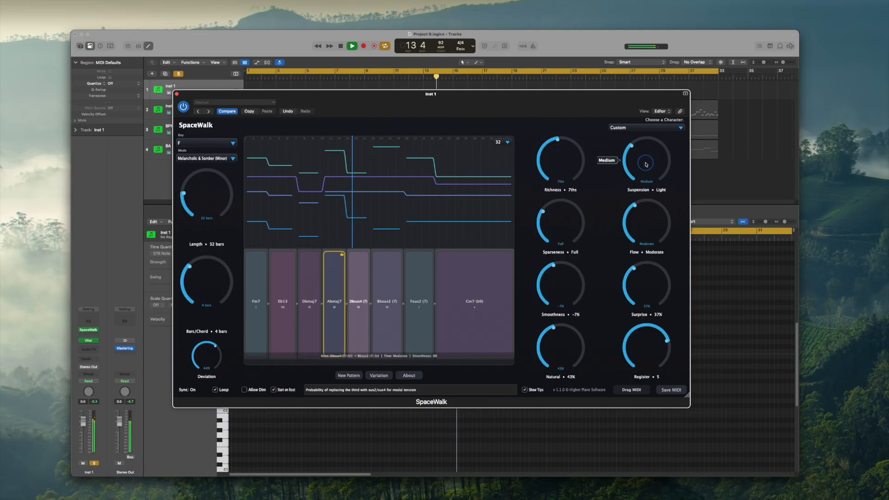
Step: Set Suspension to Heavy and Sparseness to Dense
left_click_drag(646, 164, 645, 145)
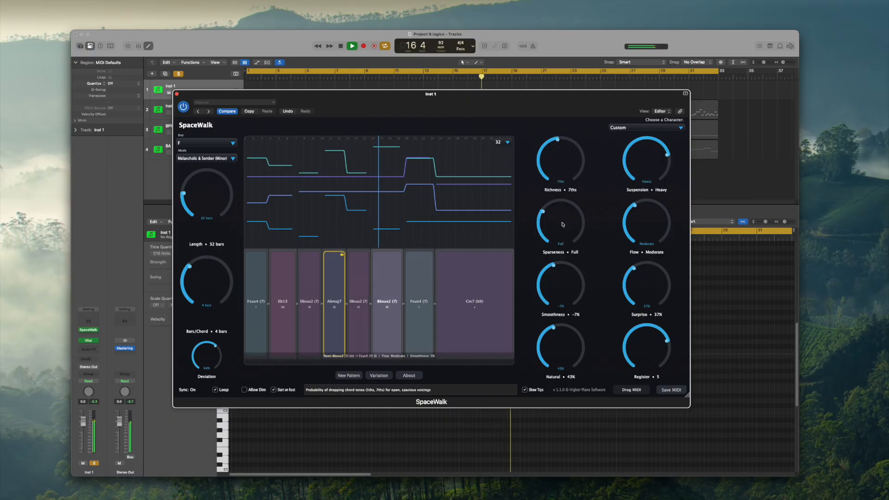
left_click_drag(560, 224, 572, 188)
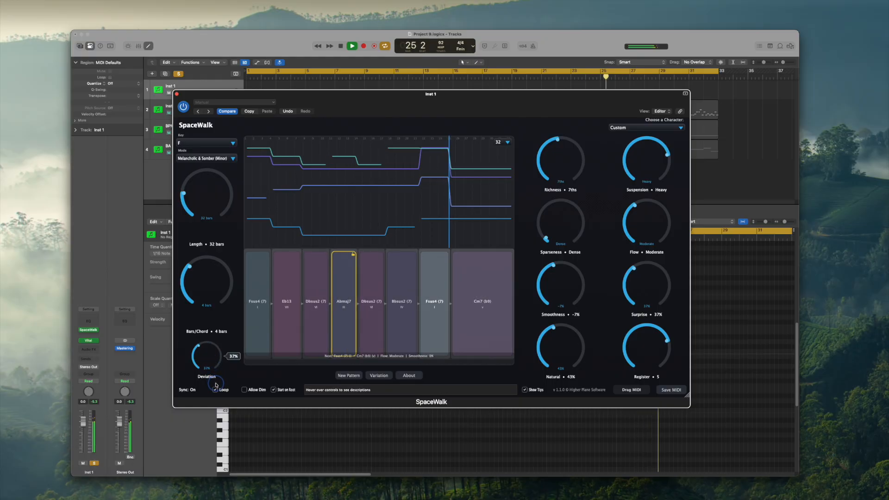
Step: Generate two new patterns, then move smoothness to 50% and finally to -50%
left_click(348, 375)
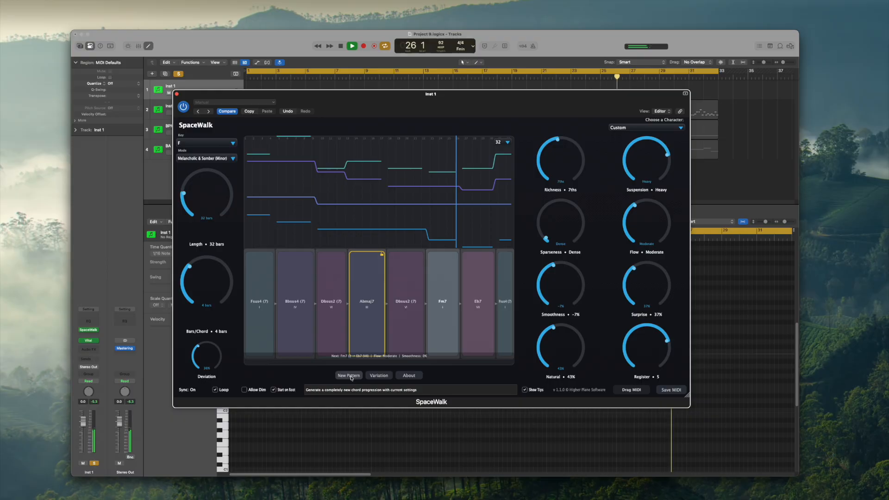
left_click(348, 376)
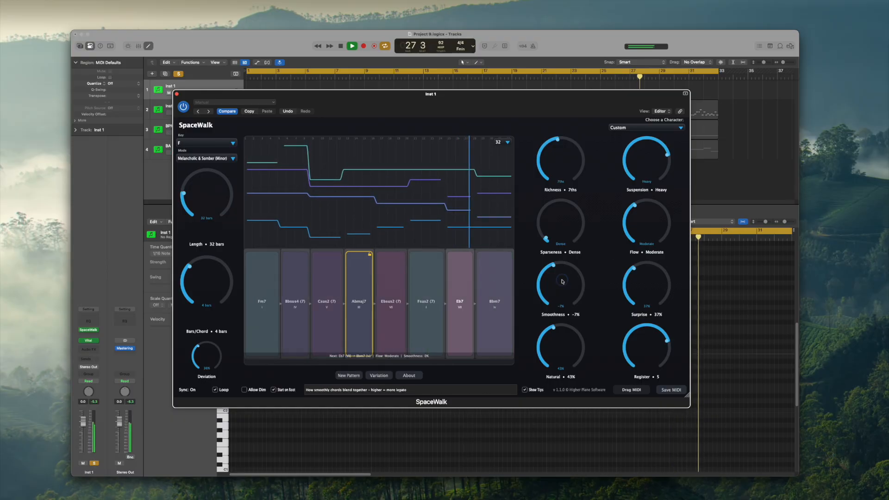
left_click_drag(561, 282, 560, 323)
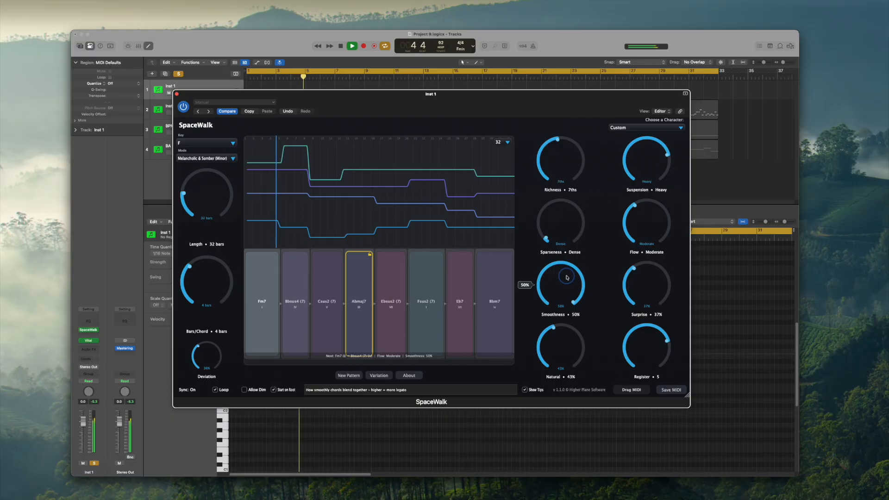
left_click_drag(565, 277, 568, 287)
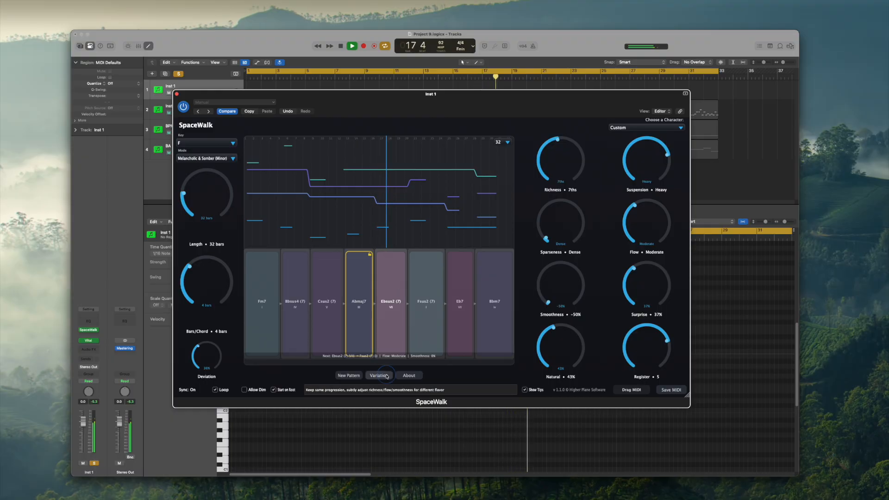
Step: Create a 9ths variation, set Sparseness to Open and smoothness to -20%
left_click(378, 374)
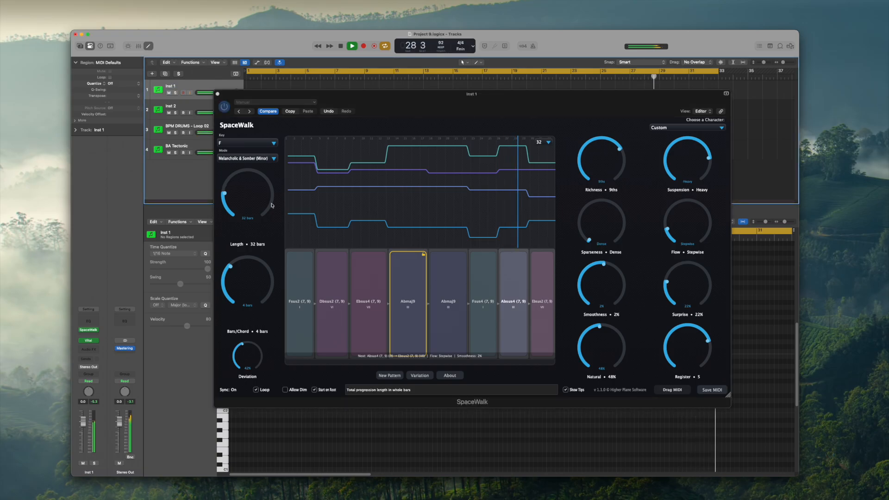
left_click_drag(600, 224, 600, 204)
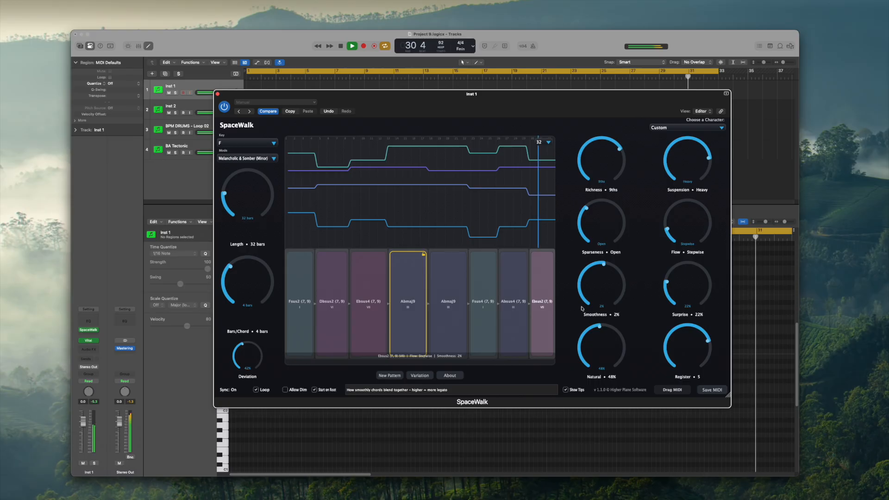
left_click_drag(600, 283, 600, 295)
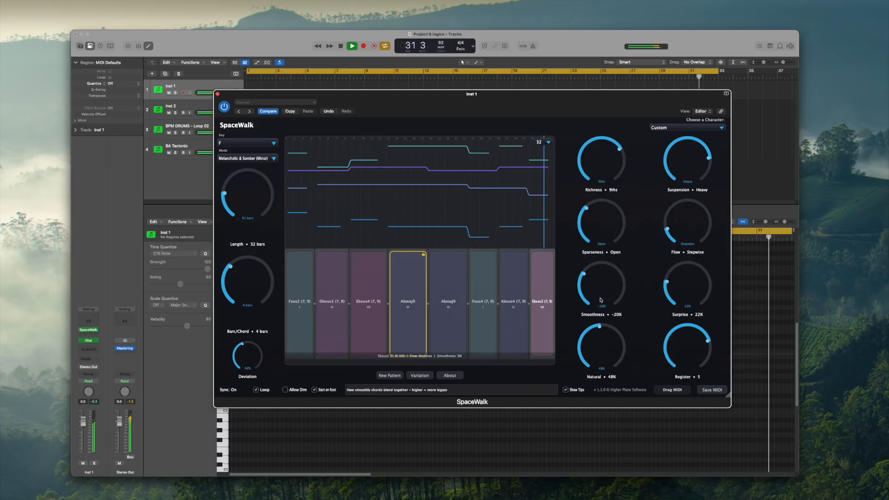